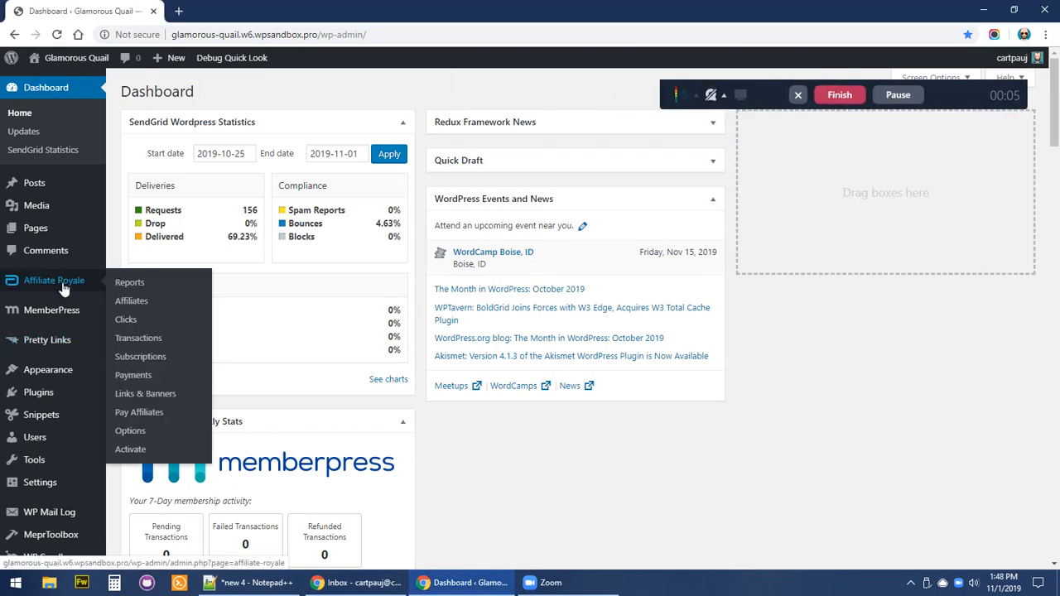
mouse_move(140, 356)
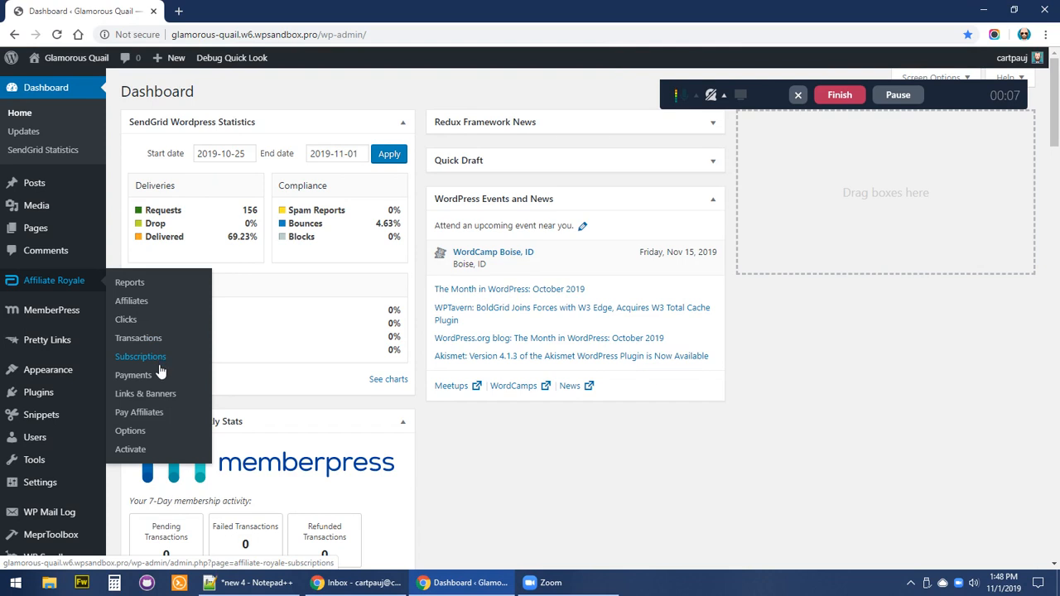
mouse_move(138, 338)
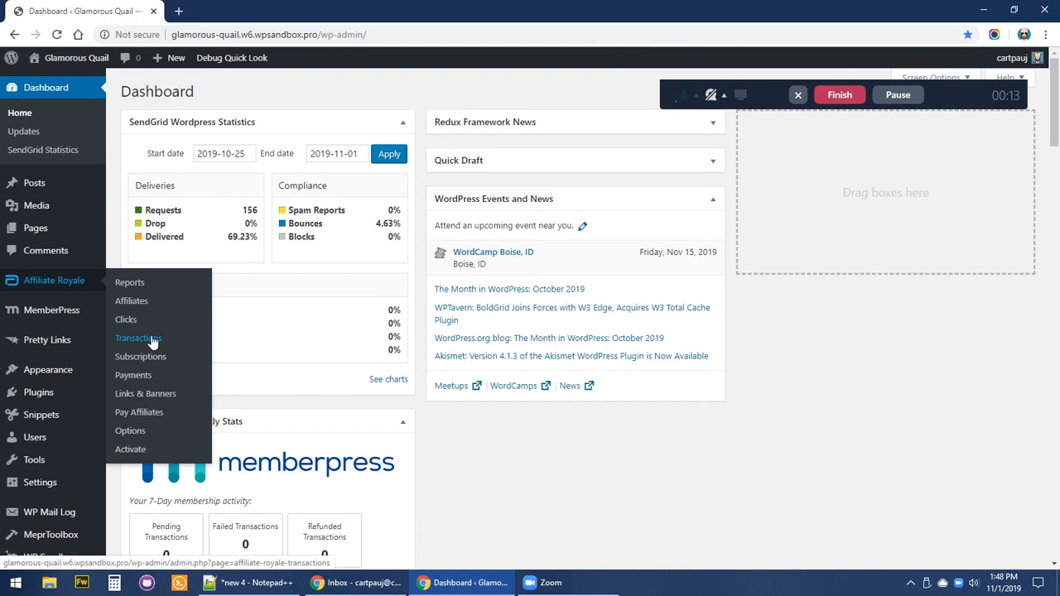
Go to Affiliate Royale's Transactions page from the admin sidebar
left_click(138, 338)
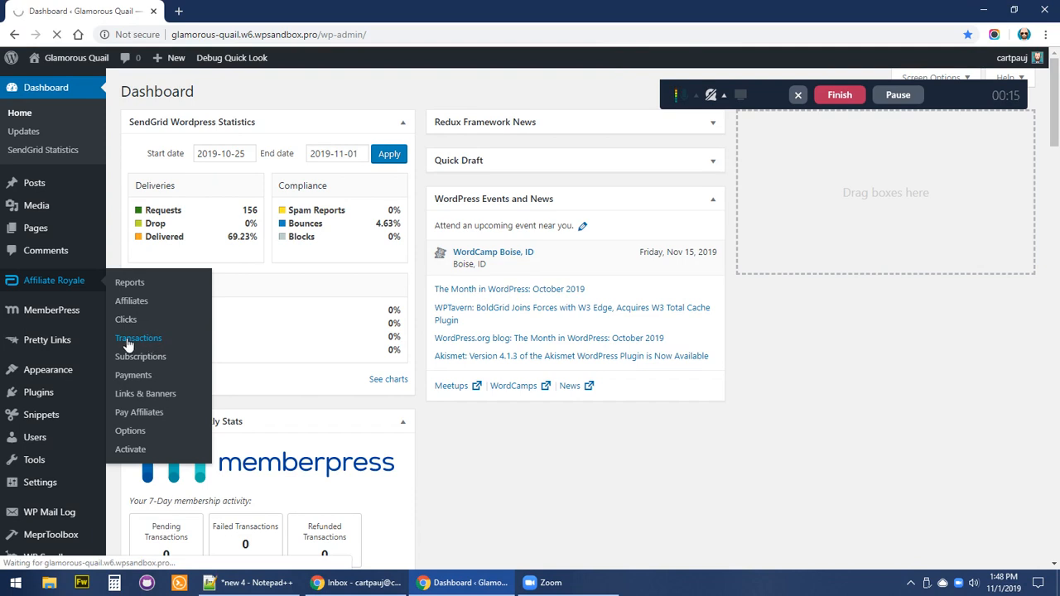
Open MemberPress Transactions in a second browser tab, keeping the affiliate list open
left_click(138, 338)
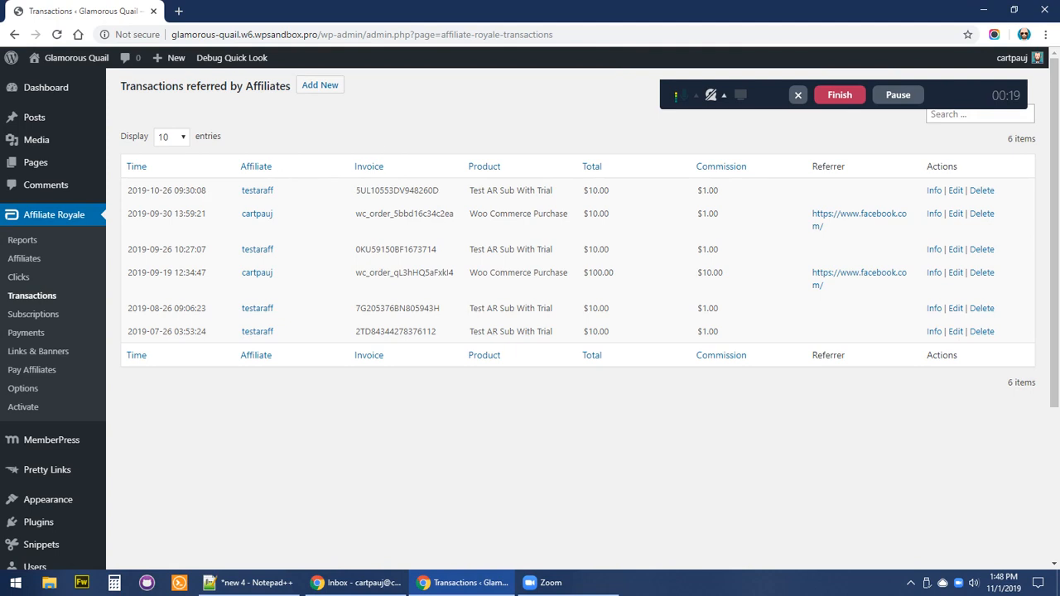
mouse_move(298, 137)
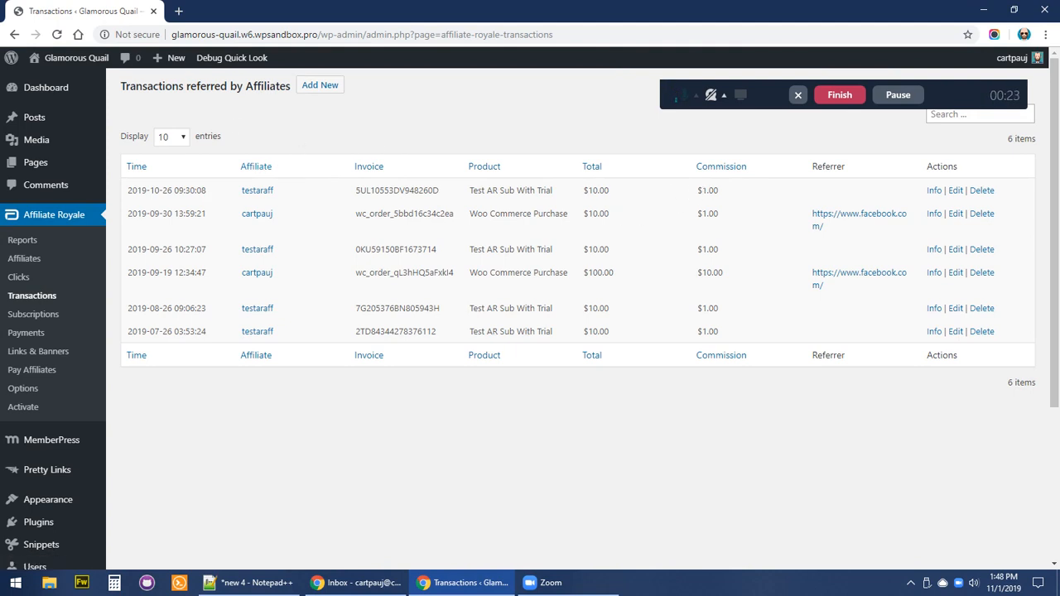
double_click(708, 214)
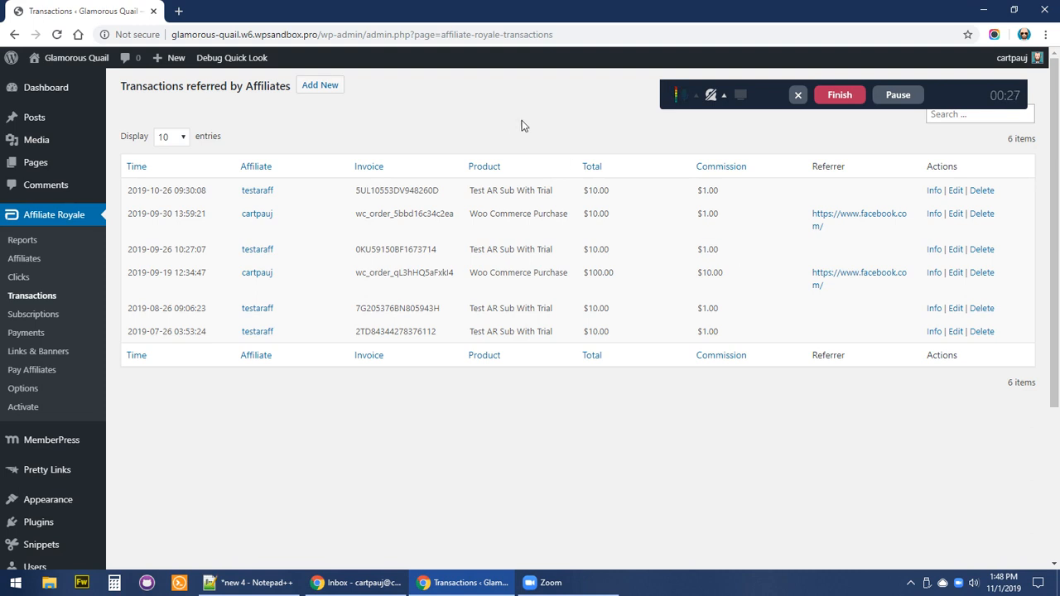
mouse_move(545, 113)
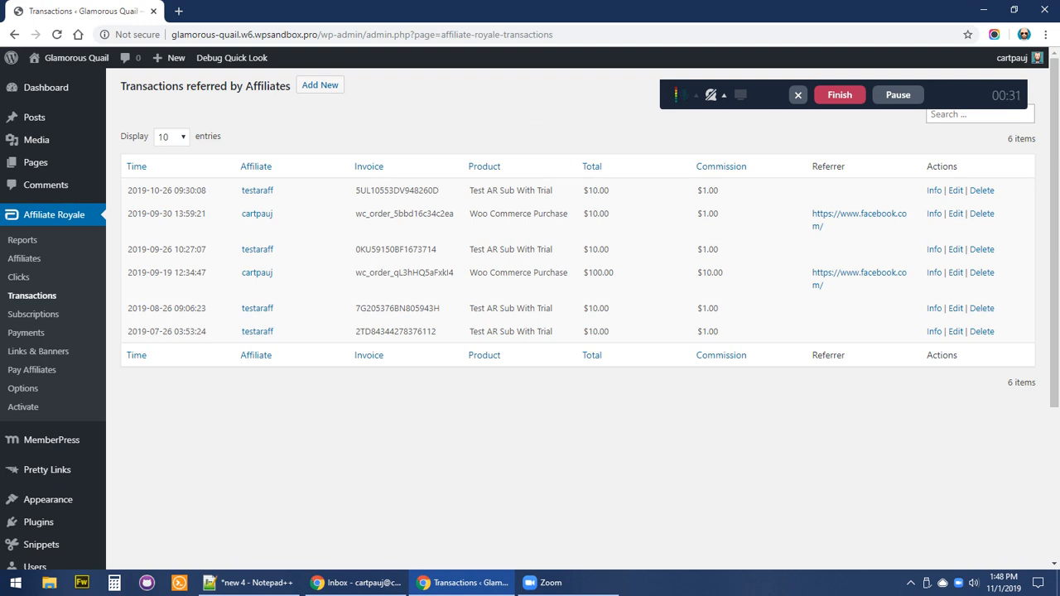
mouse_move(404, 115)
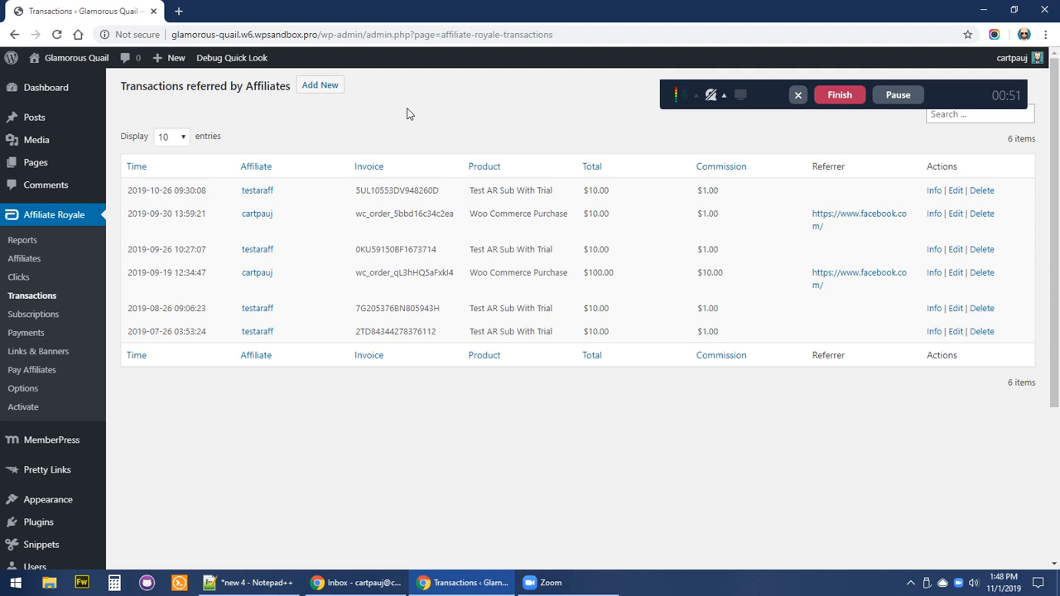
mouse_move(440, 99)
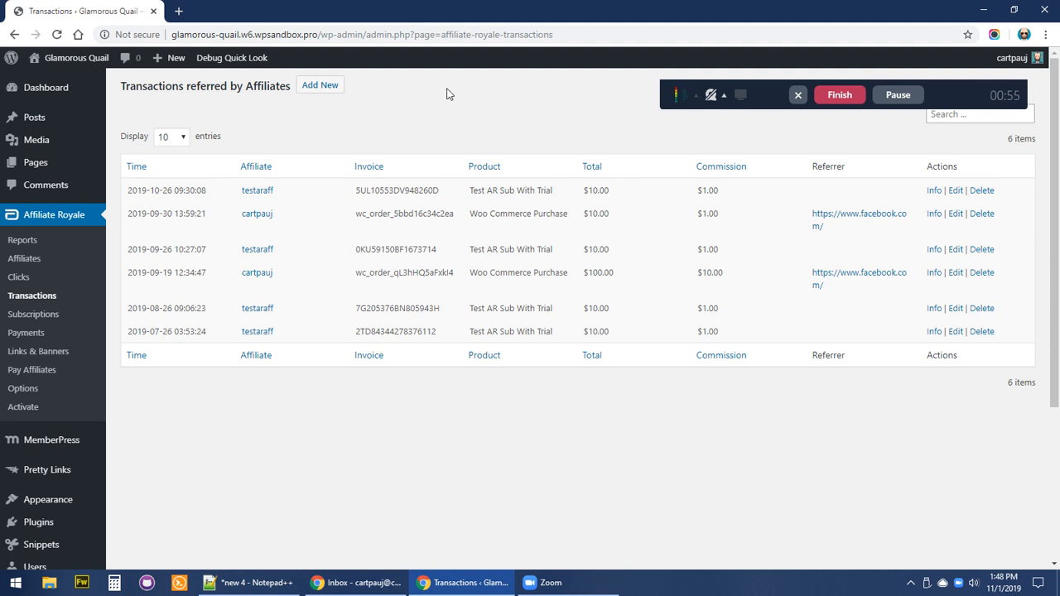
mouse_move(442, 98)
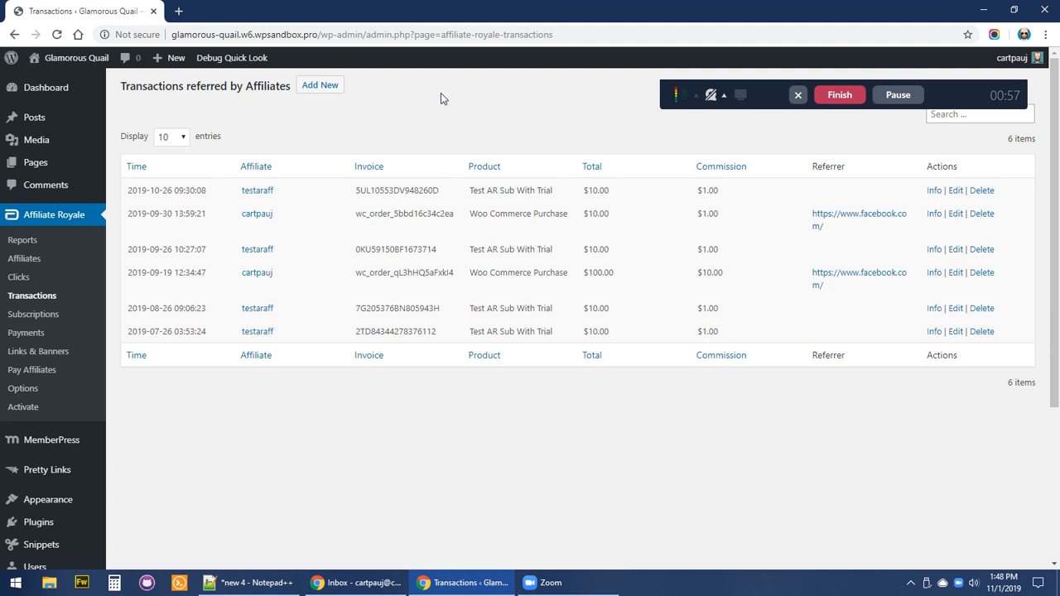
mouse_move(226, 377)
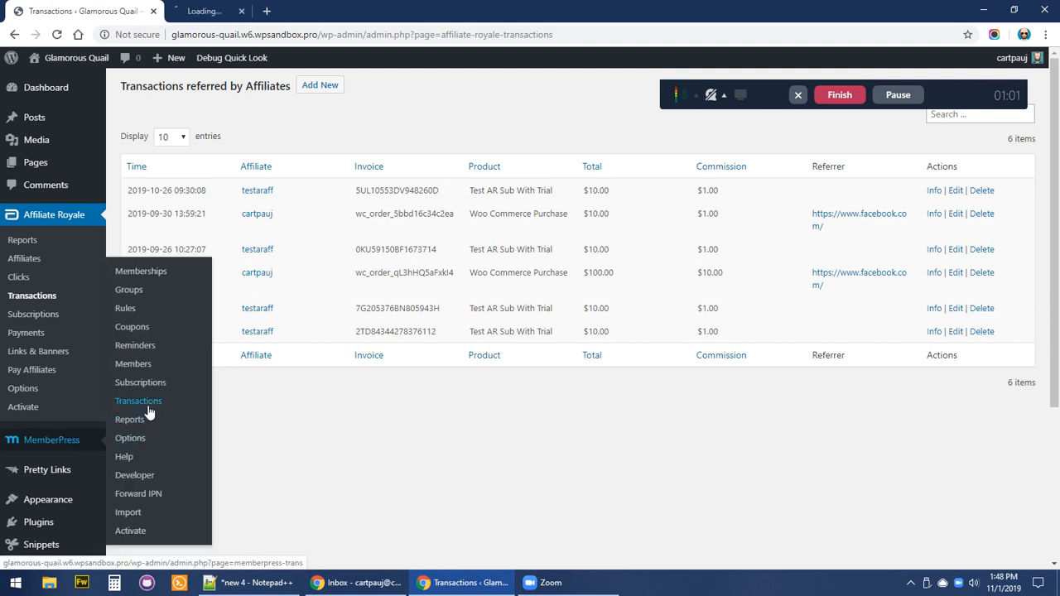
Select and copy transaction ID 2388 from the MemberPress transactions list
left_click(138, 400)
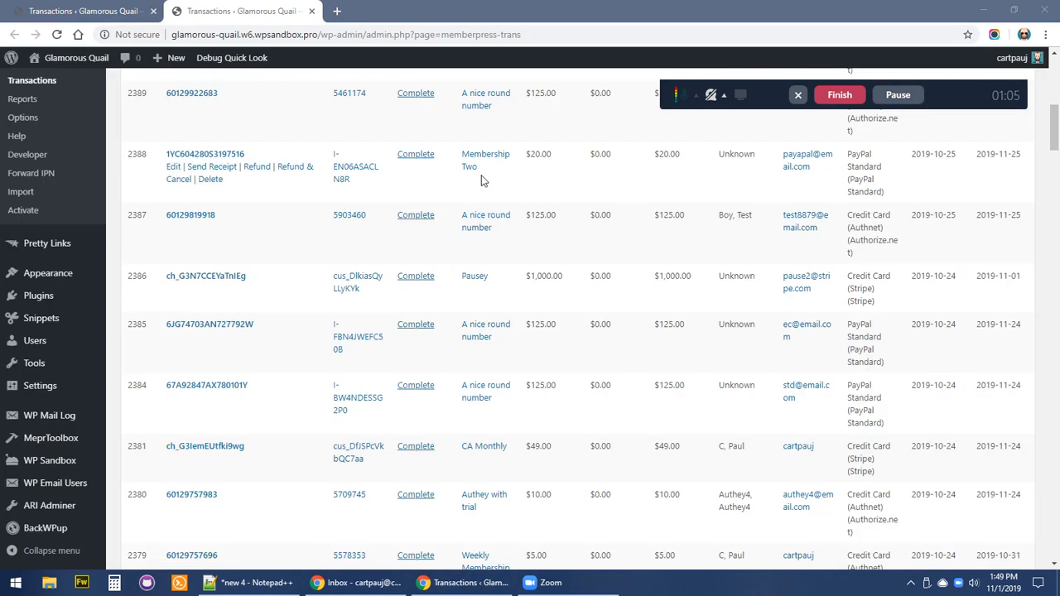
double_click(205, 153)
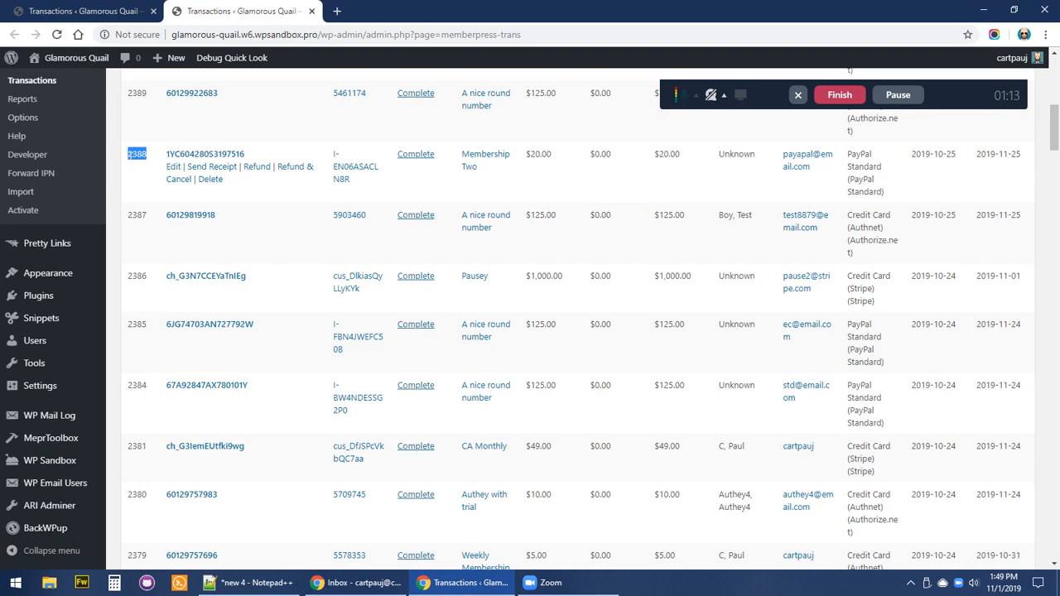
right_click(136, 154)
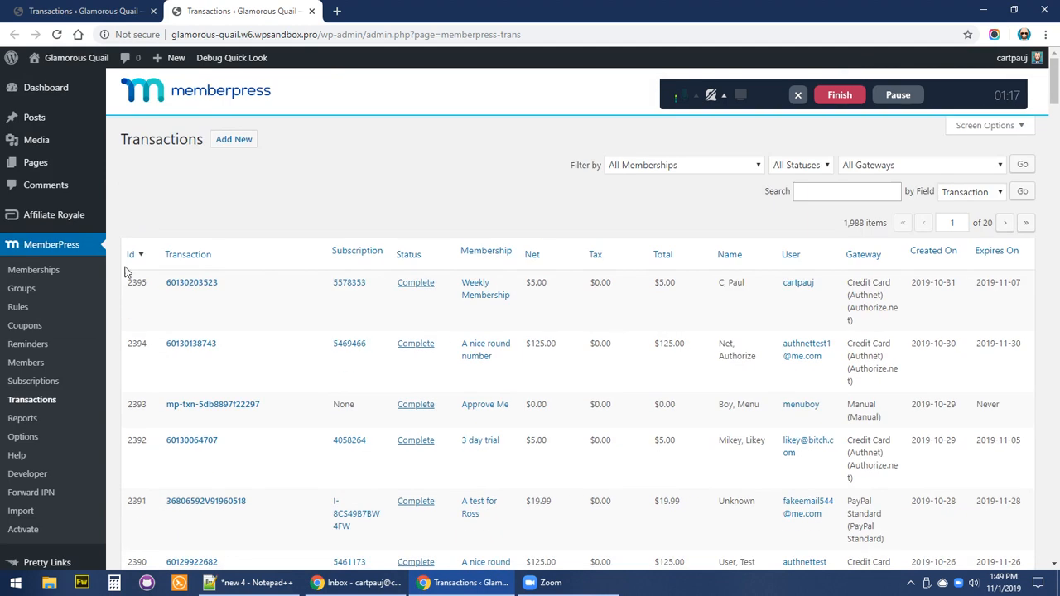
scroll("down", 3)
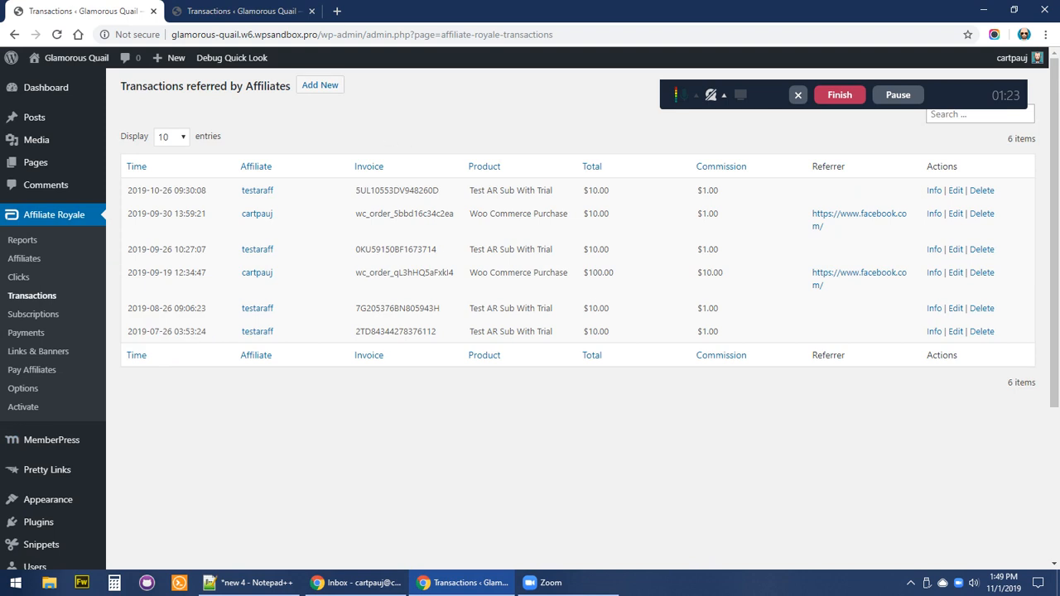
Start a new affiliate transaction with testaraff chosen as the referring affiliate
left_click(320, 85)
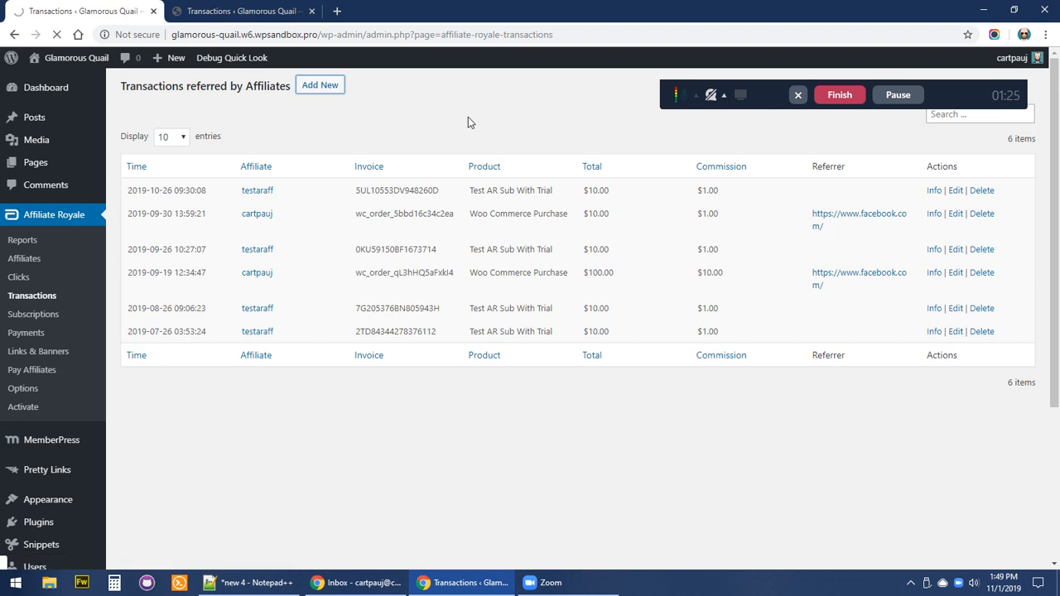
left_click(320, 84)
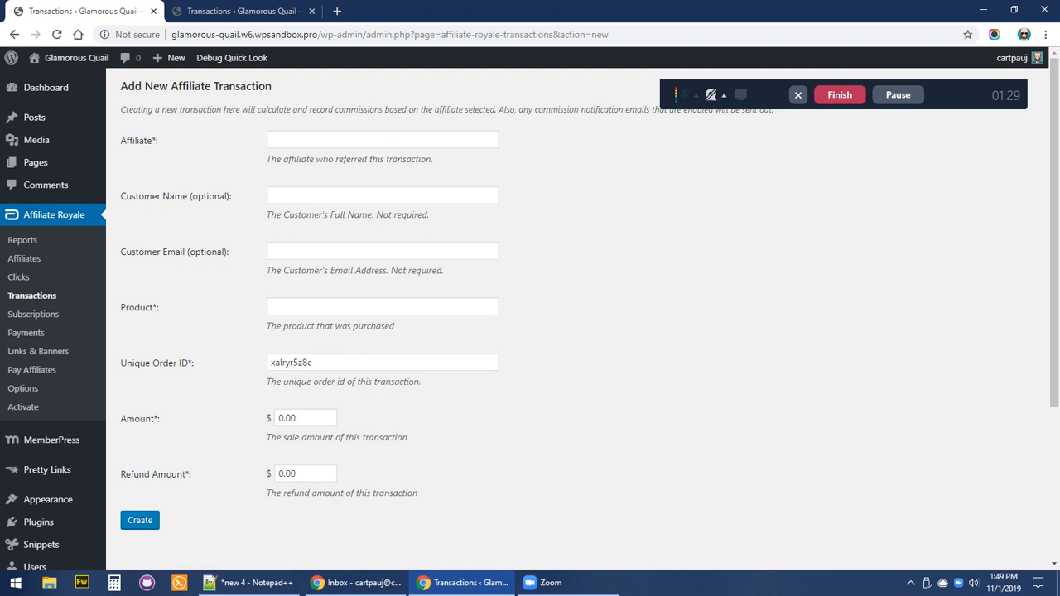
type("testaff")
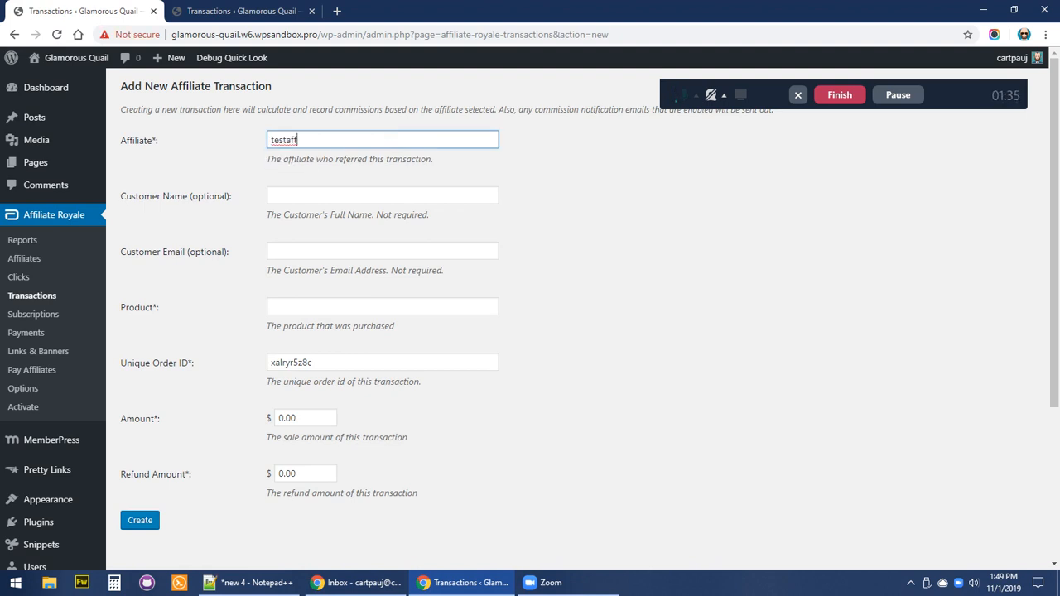
key("BackSpace")
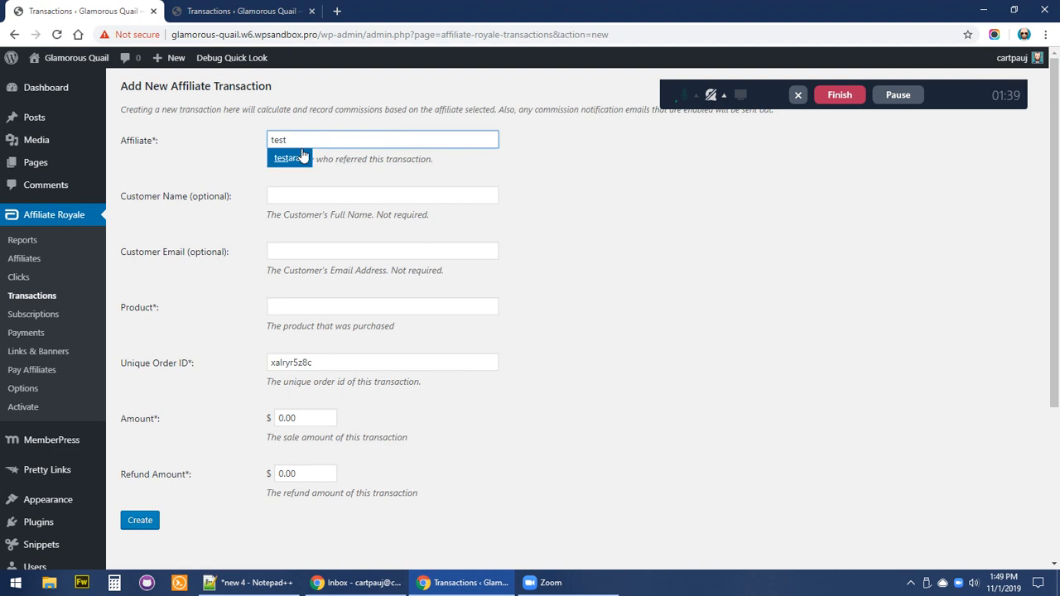
left_click(289, 158)
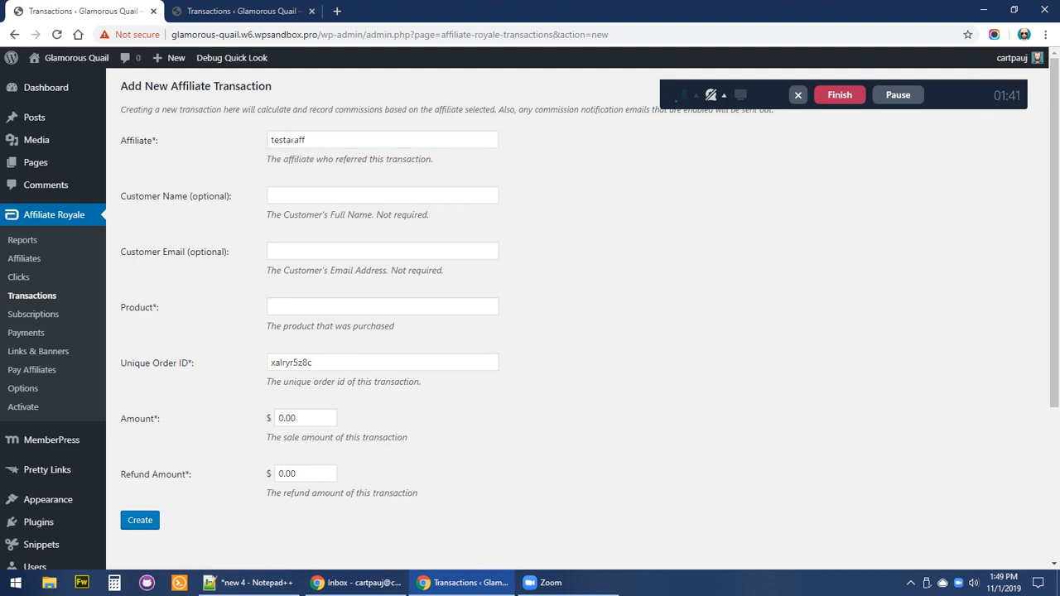
mouse_move(337, 179)
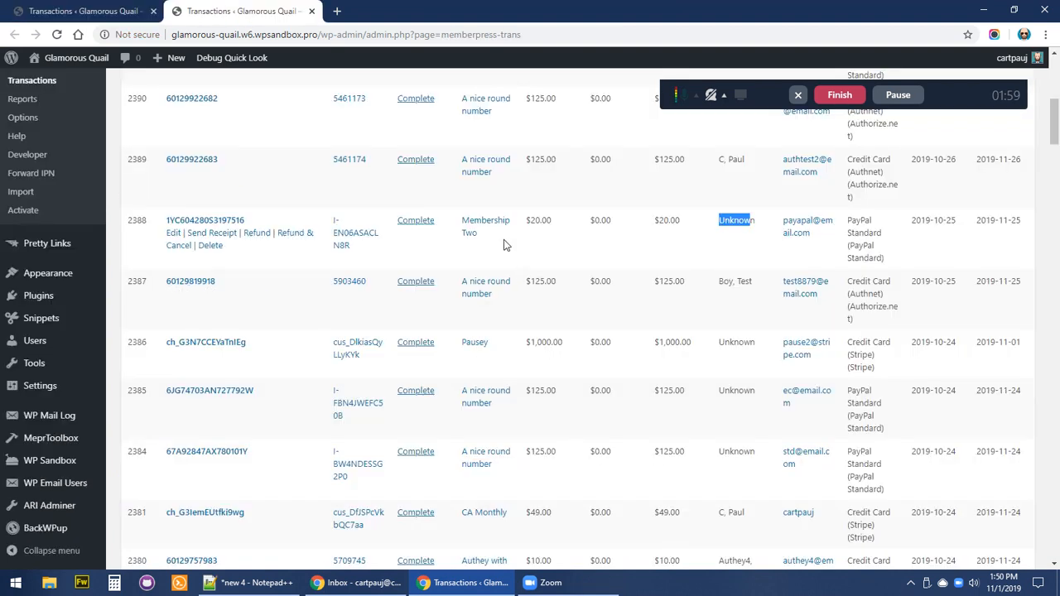
Enter Membership Two, Unique Order ID 2388 and amount 20.00 in the form
double_click(485, 226)
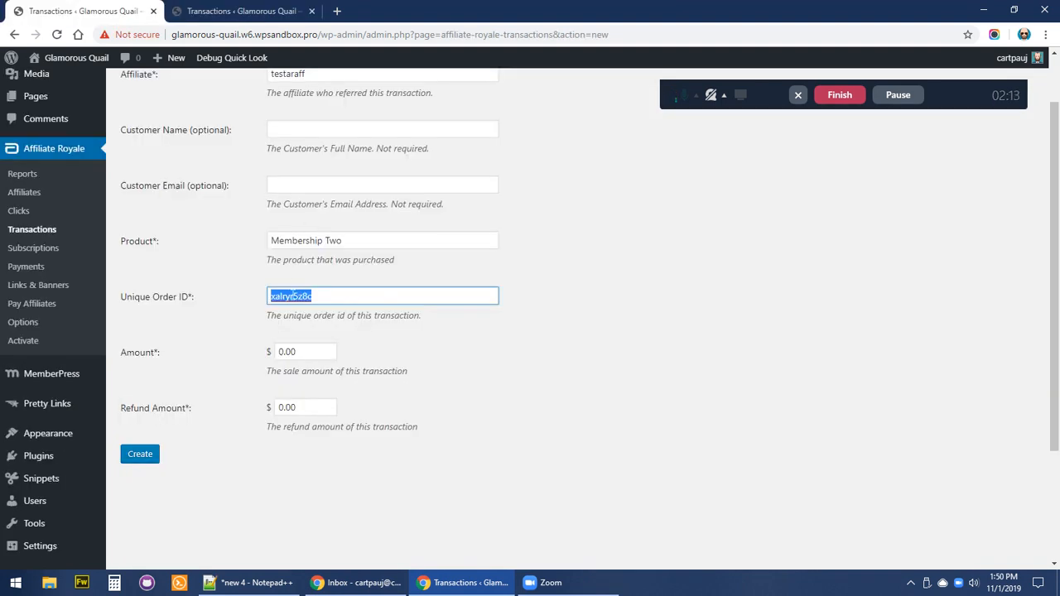
type("2388")
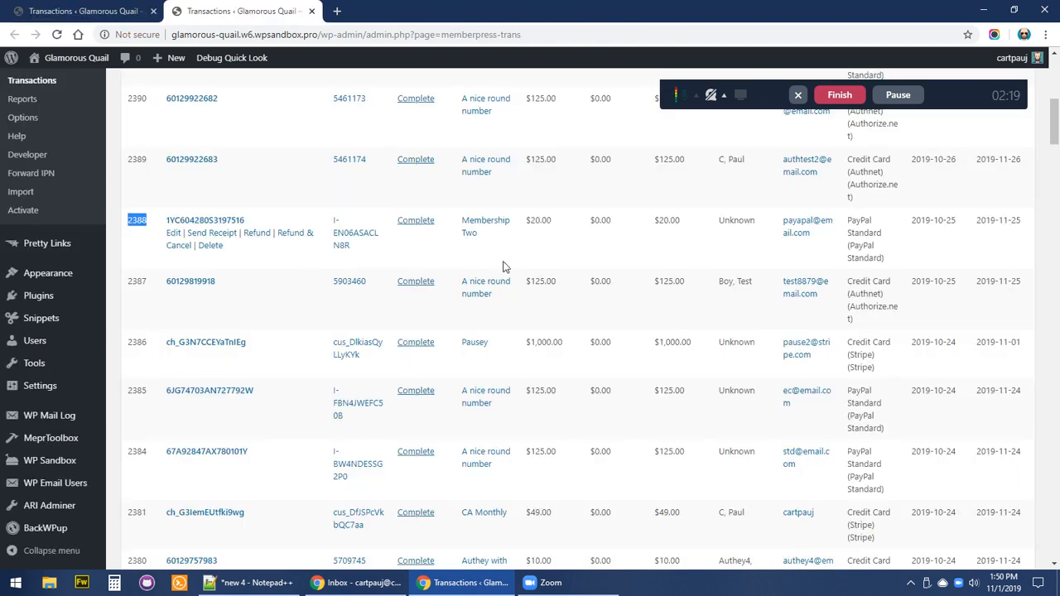
double_click(538, 220)
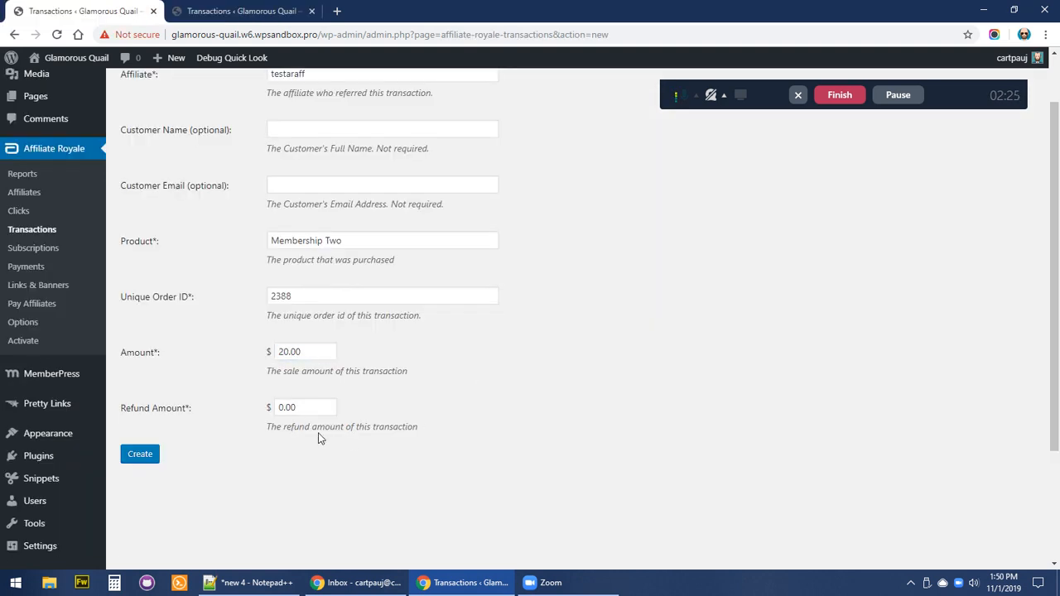
mouse_move(399, 401)
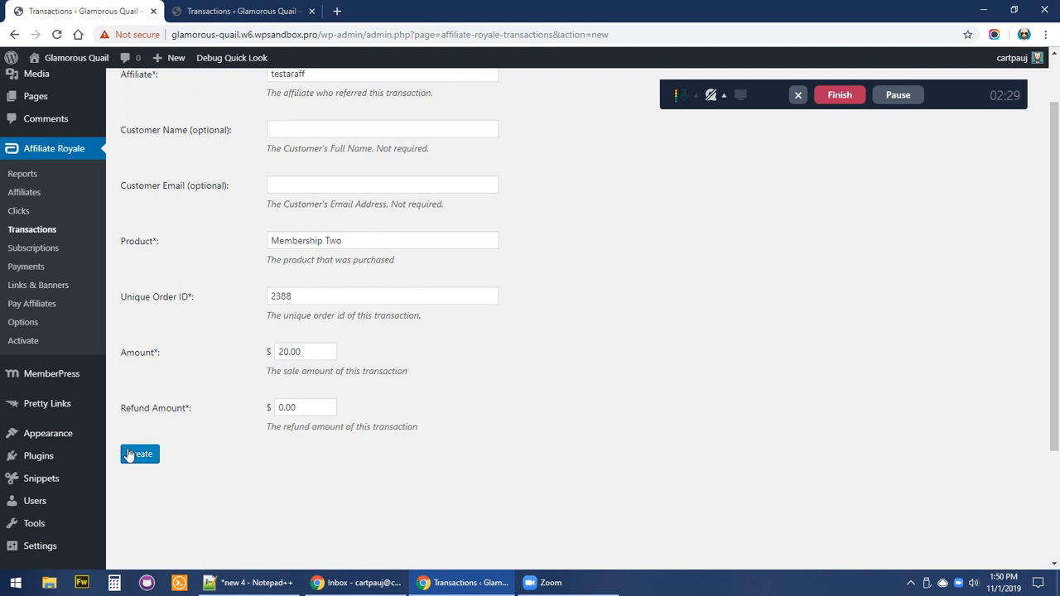
mouse_move(208, 428)
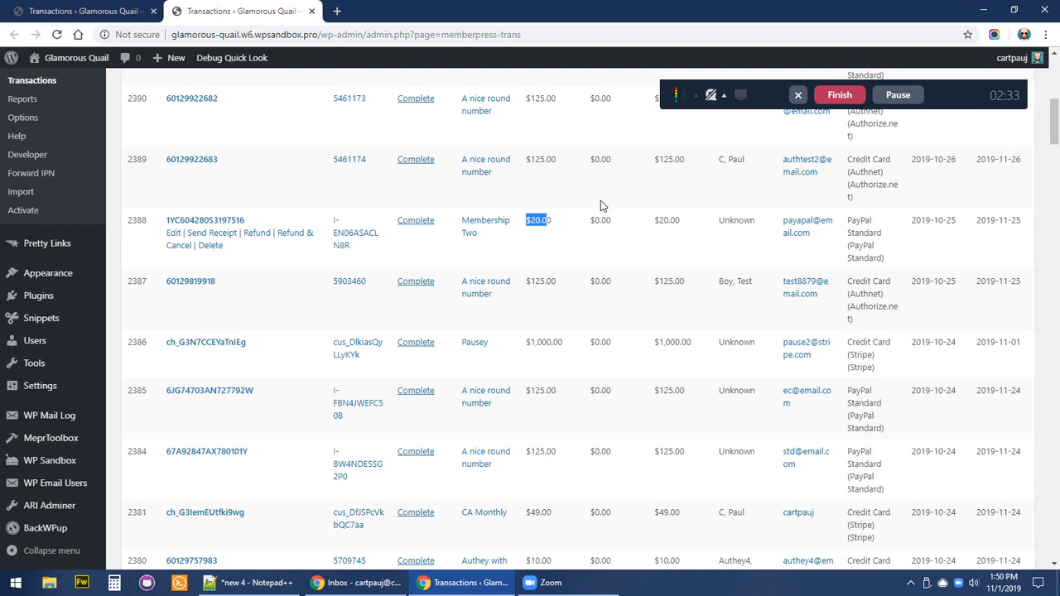
scroll("up", 3)
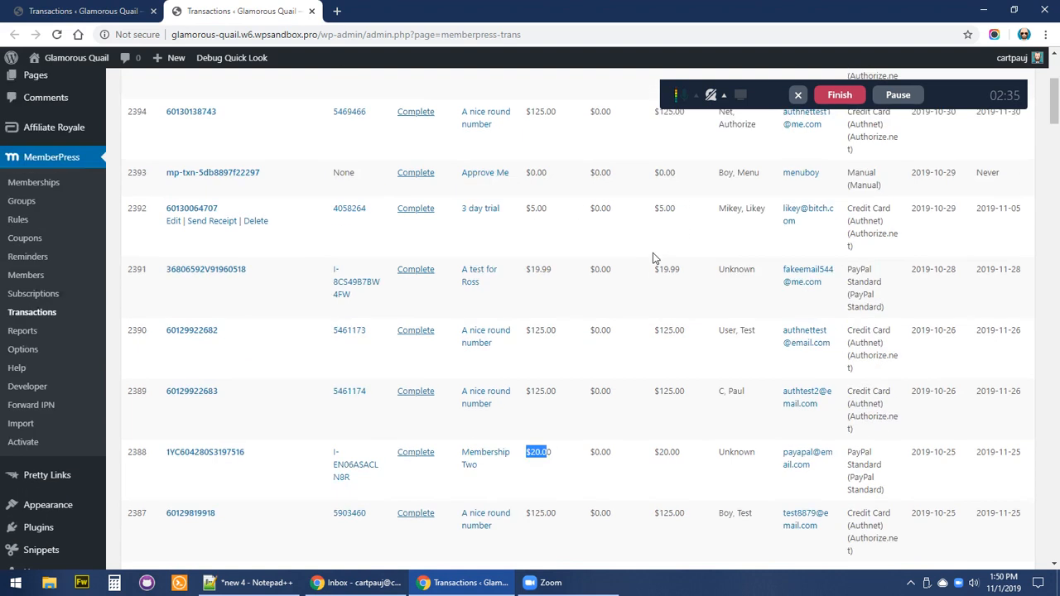
scroll("up", 3)
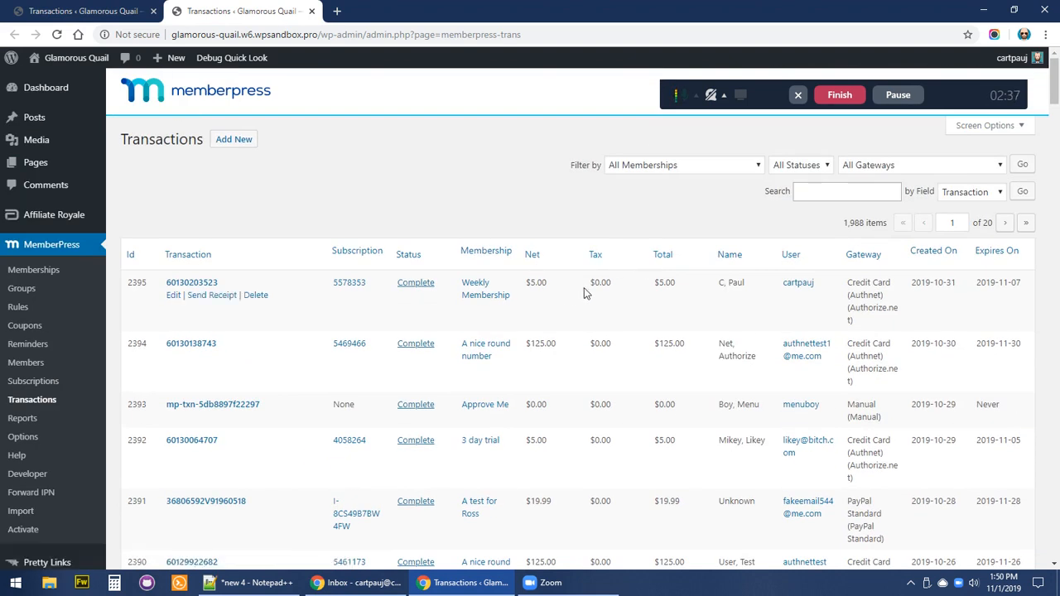
scroll("down", 3)
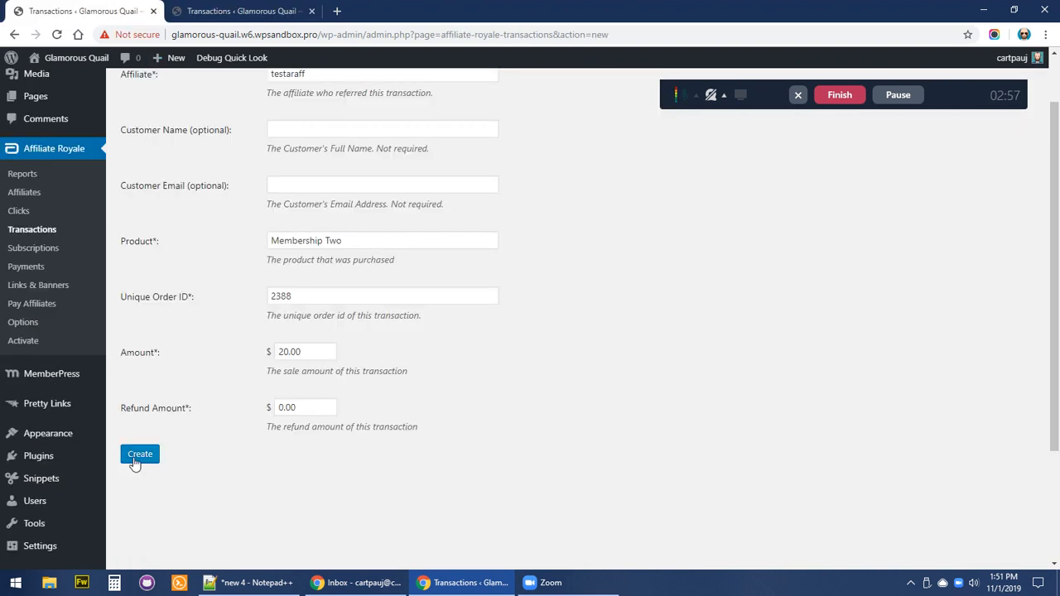
Create the transaction and check invoice 2388's $20.00 total and $2.00 commission
left_click(140, 454)
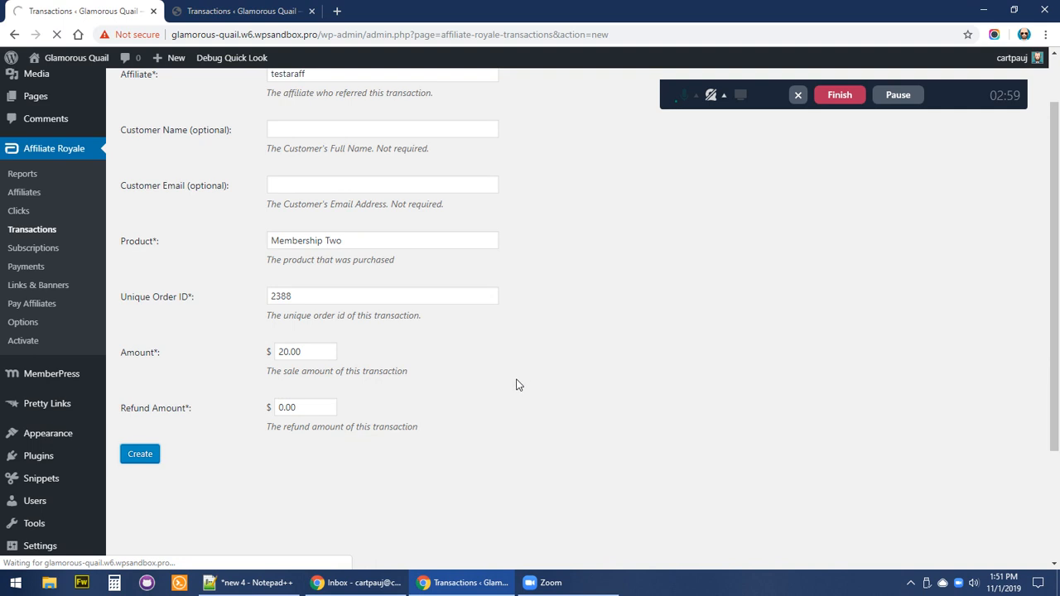
left_click(139, 453)
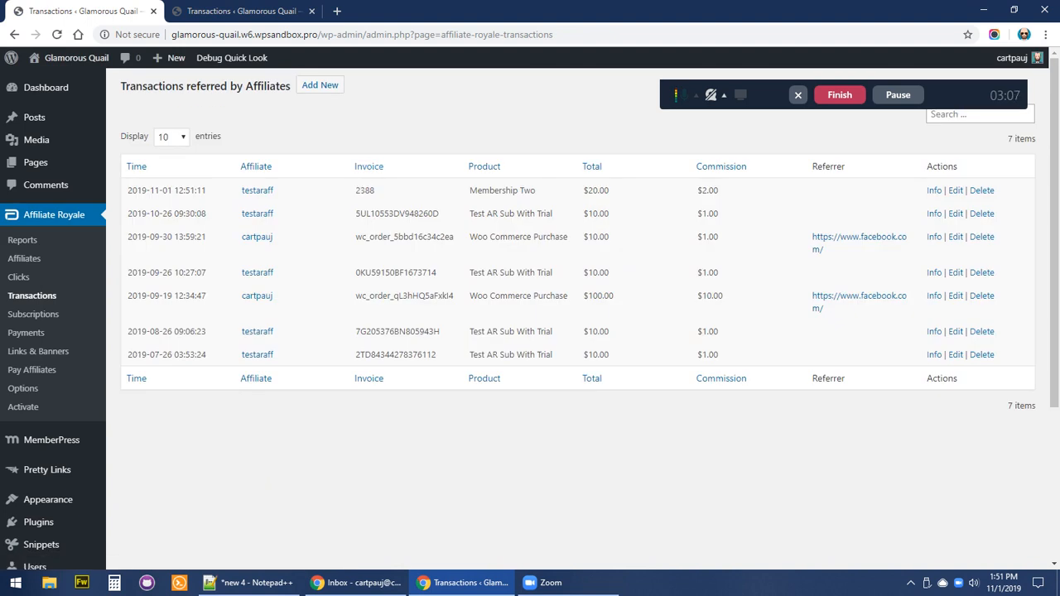
double_click(364, 190)
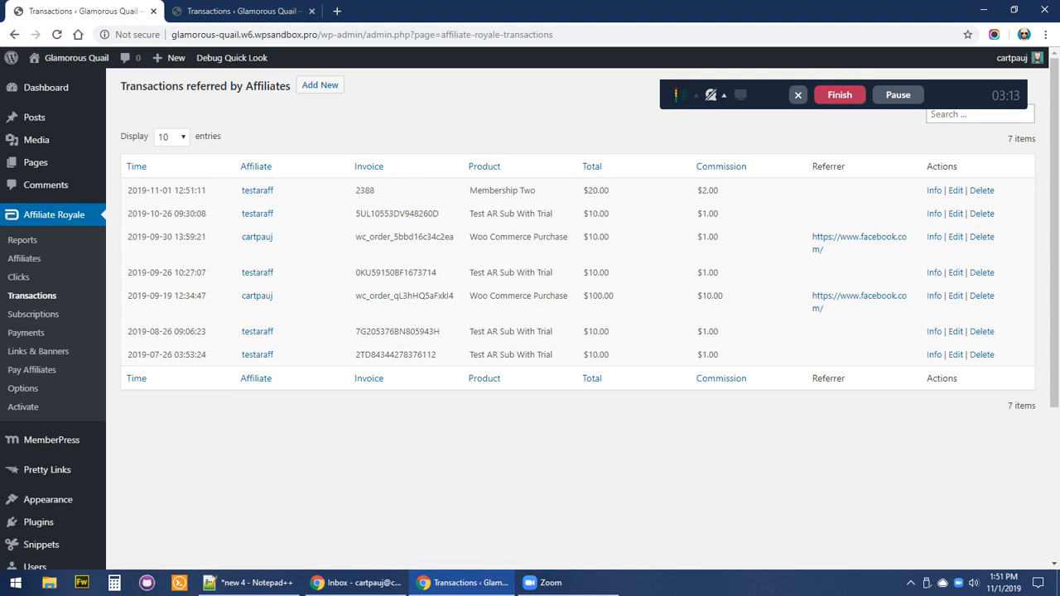
double_click(502, 190)
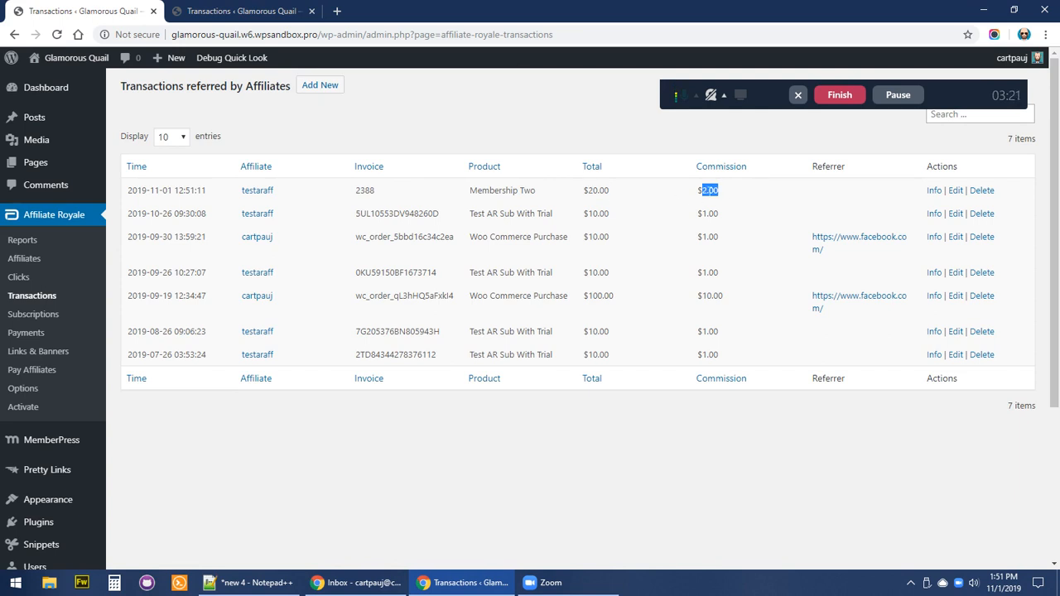
mouse_move(546, 135)
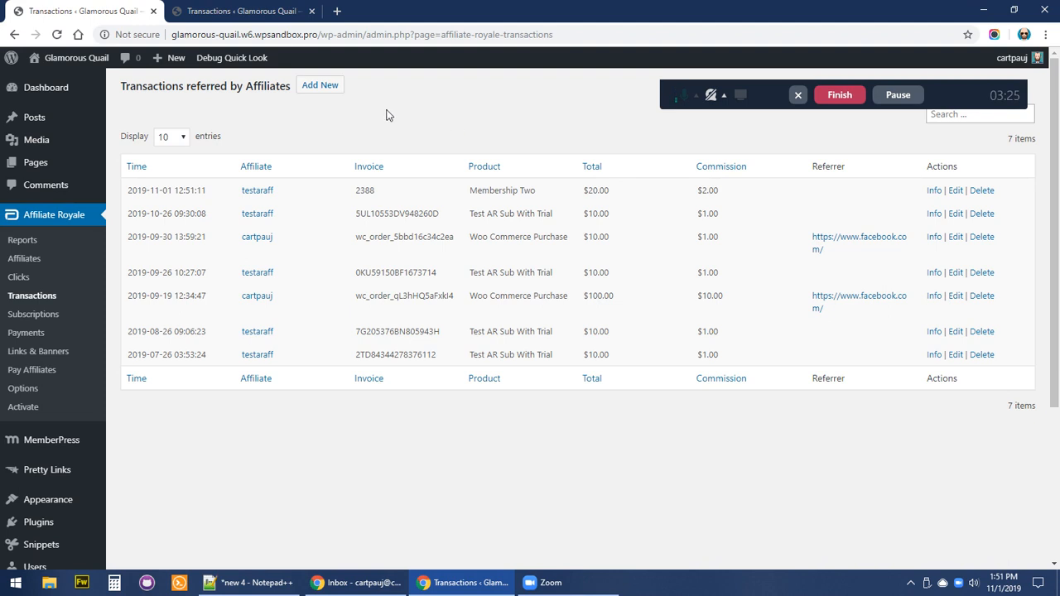
mouse_move(727, 218)
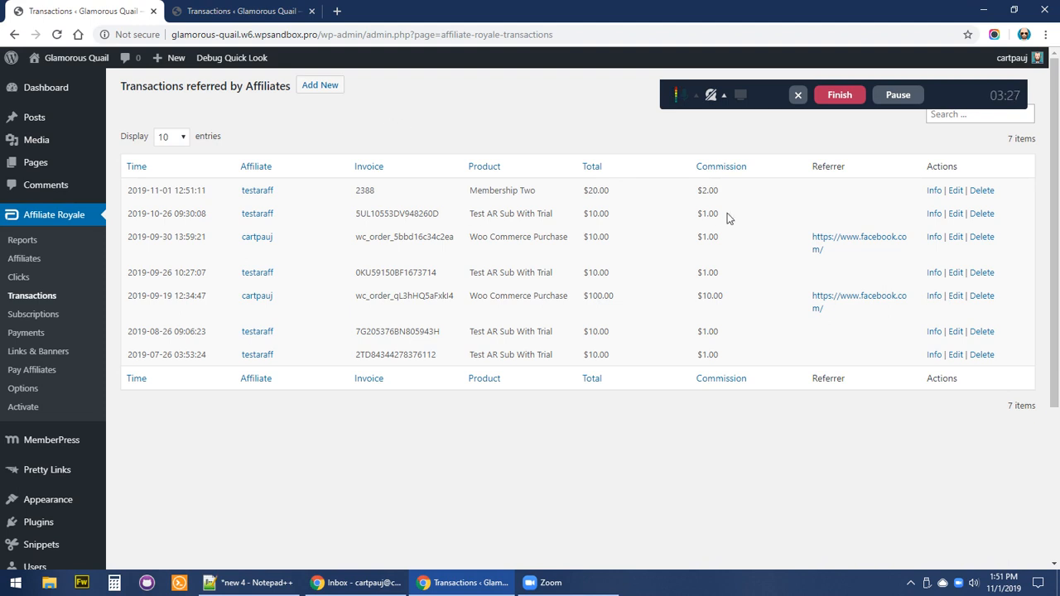
left_click(955, 190)
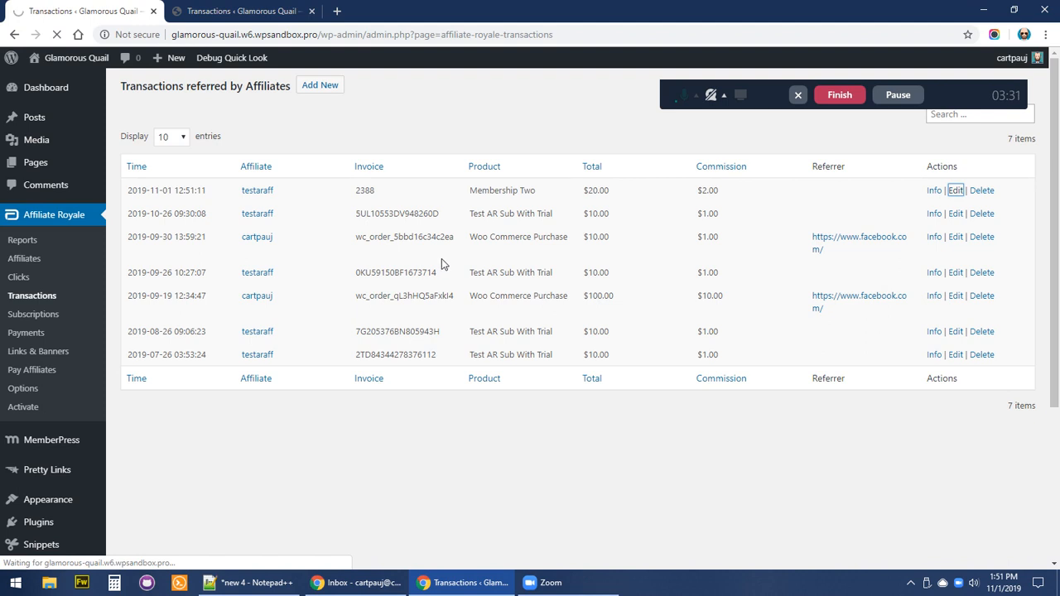
left_click(955, 190)
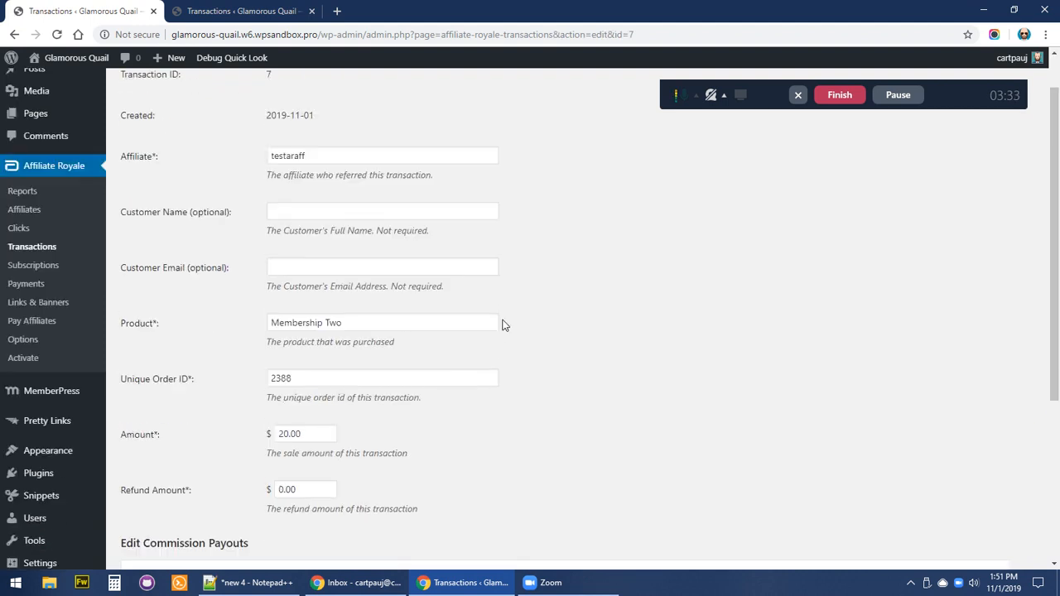
scroll("down", 3)
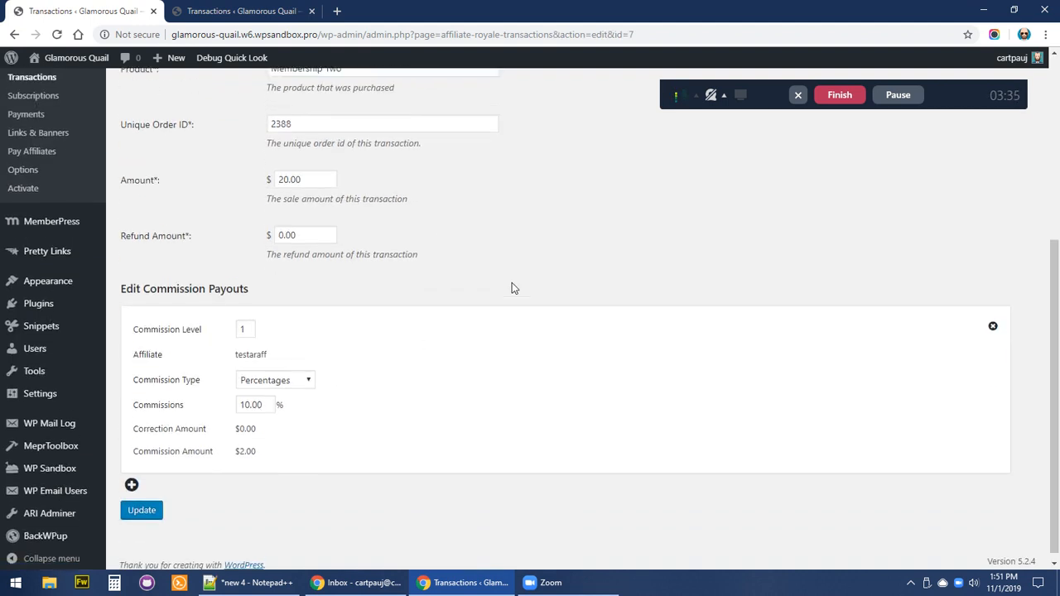
scroll("down", 3)
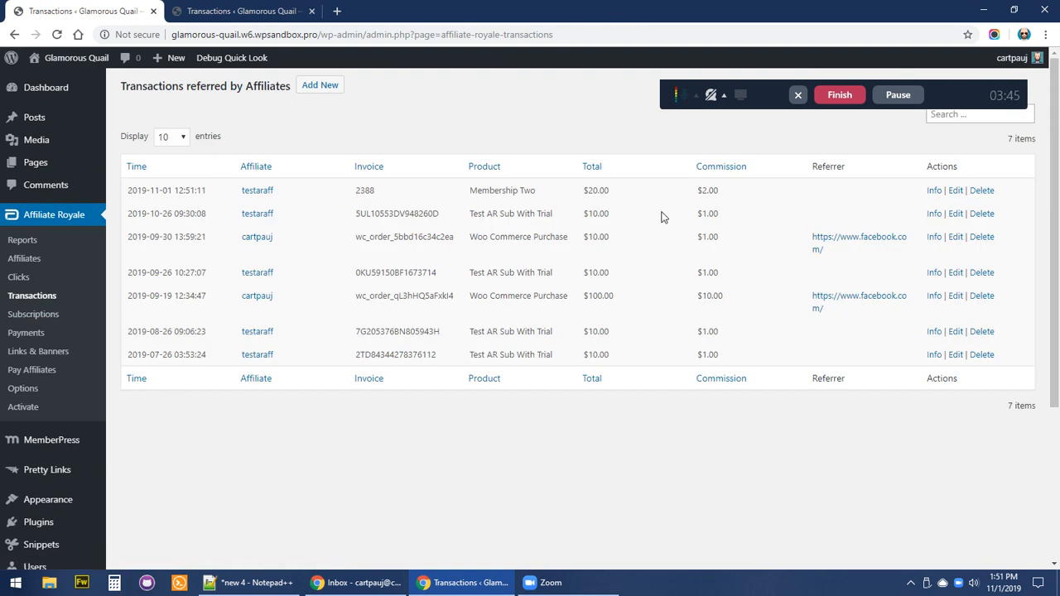
Expand Info on invoice 2388 to show the level 1, 10% $2.00 payout
left_click(934, 190)
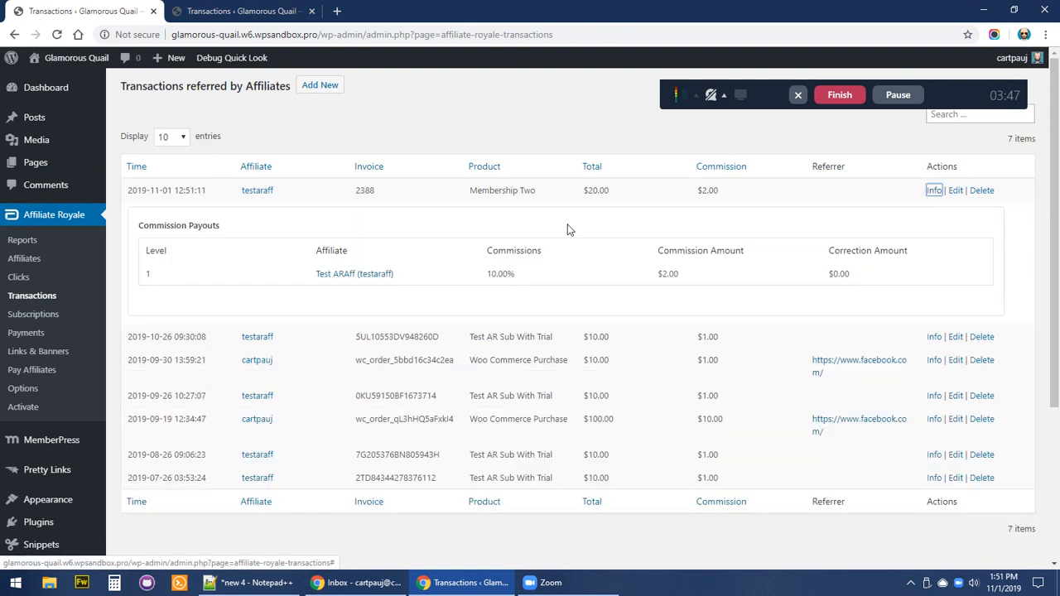
mouse_move(673, 287)
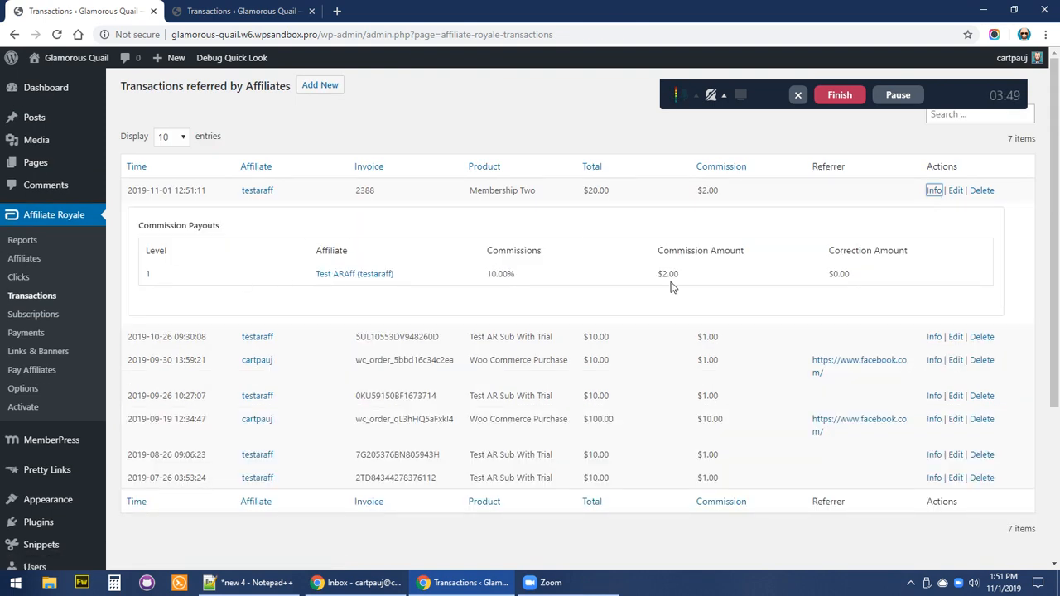
mouse_move(314, 260)
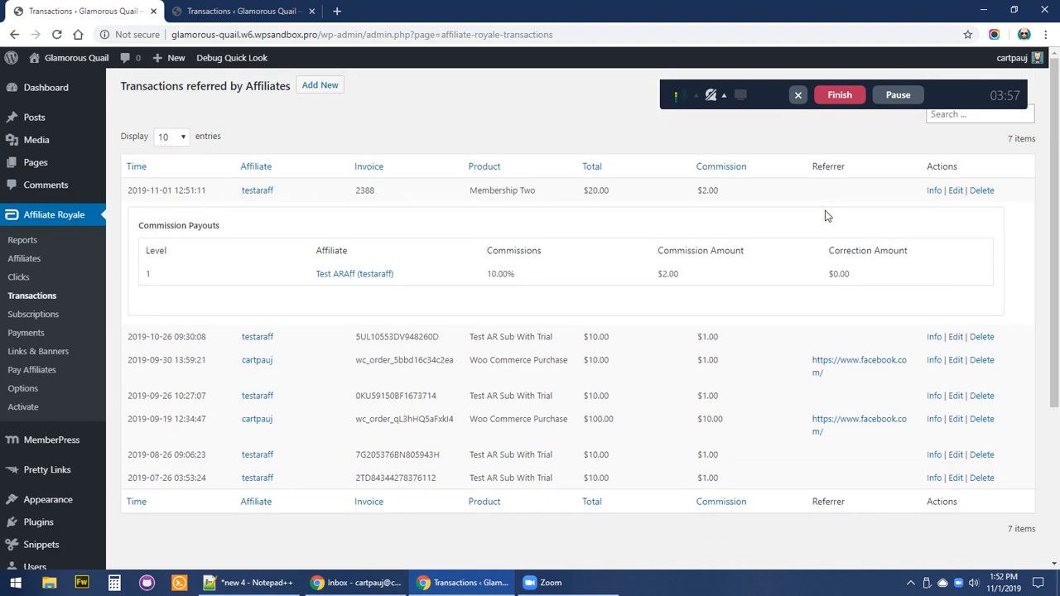
mouse_move(837, 139)
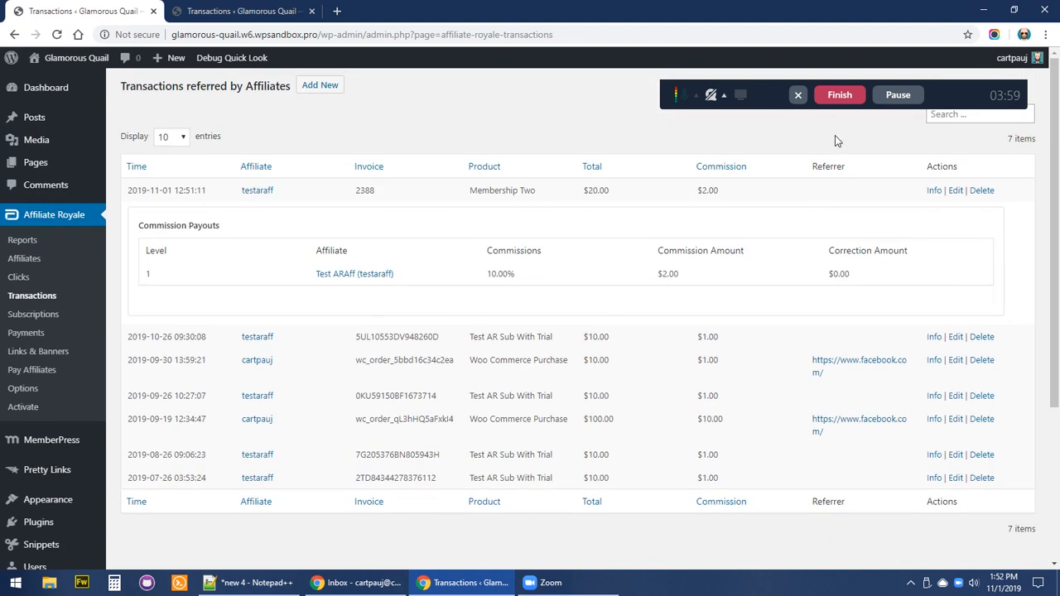